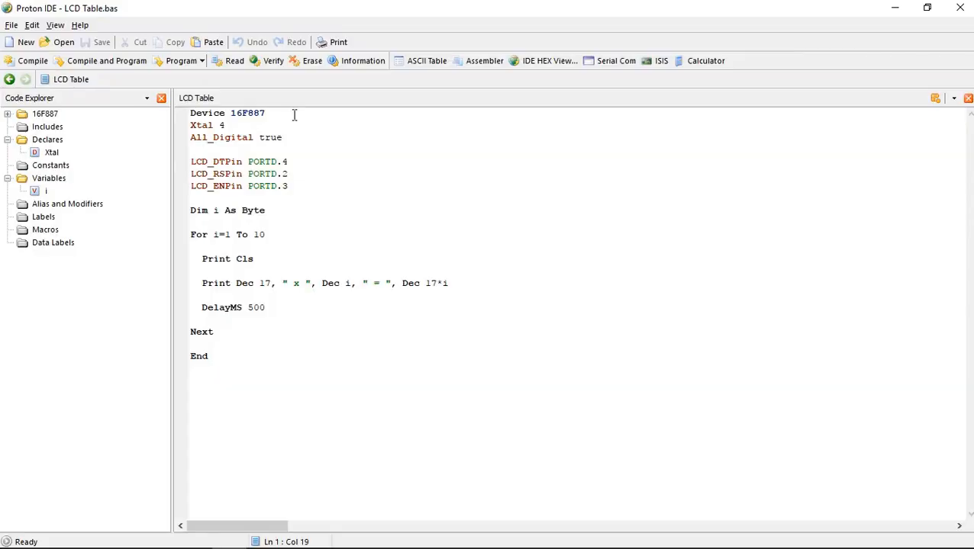
# Save the LCD Table program as a new file named Scrolling LCD
pyautogui.click(13, 24)
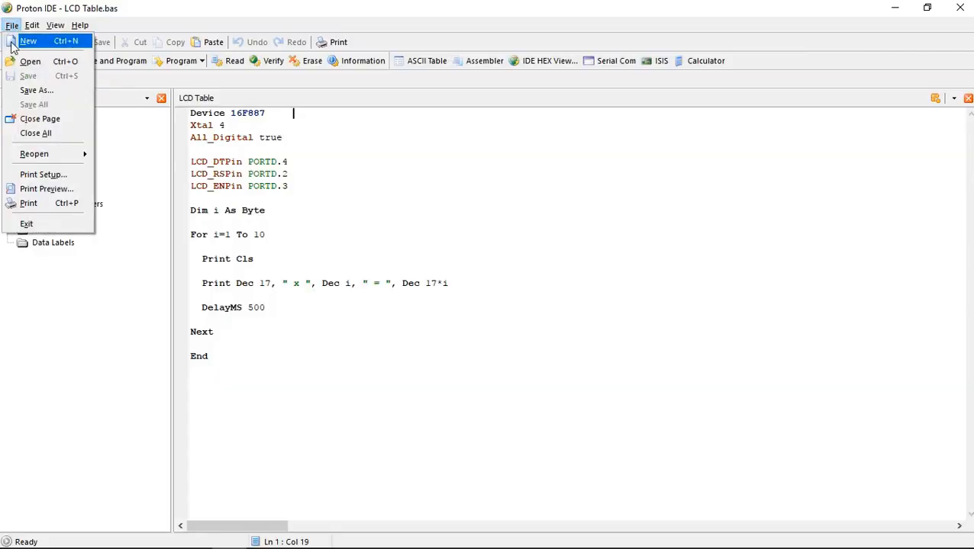
pyautogui.click(37, 90)
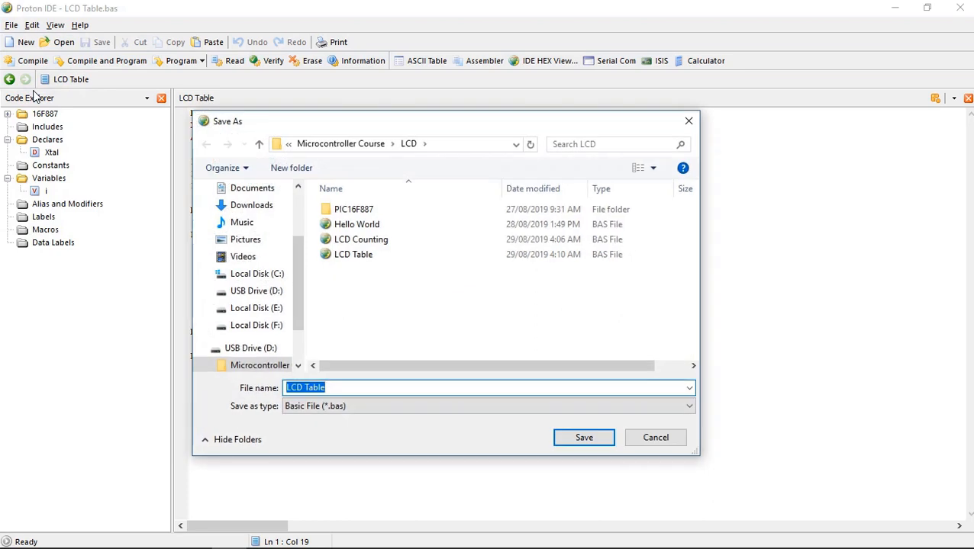
pyautogui.write('Scrolling LC')
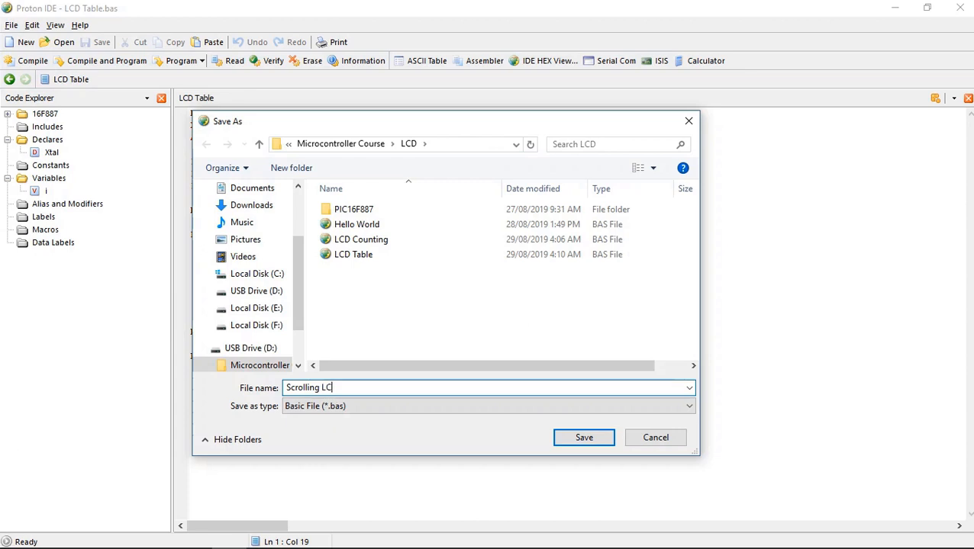
pyautogui.click(584, 436)
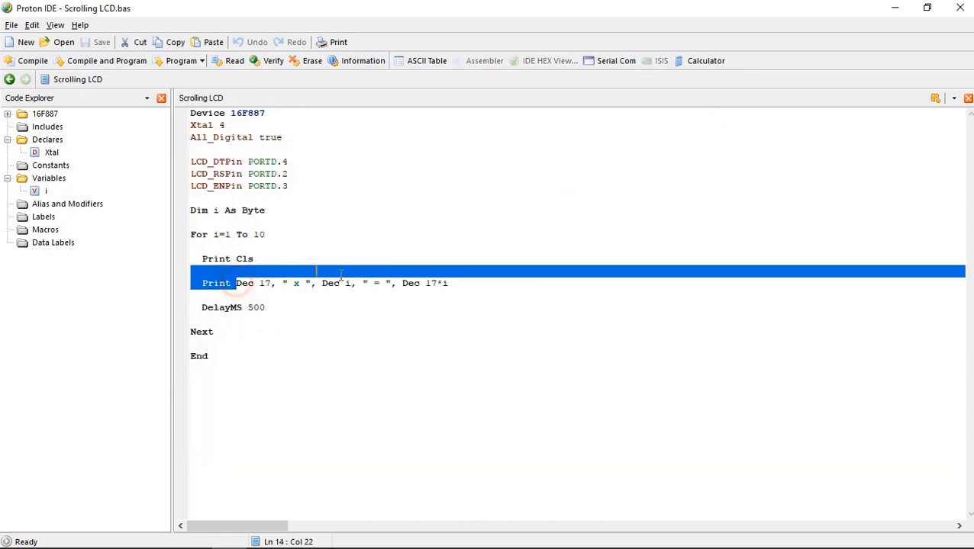
# Replace the Print Dec line with Print At 1,1, "Hello World" and compile
pyautogui.press('Delete')
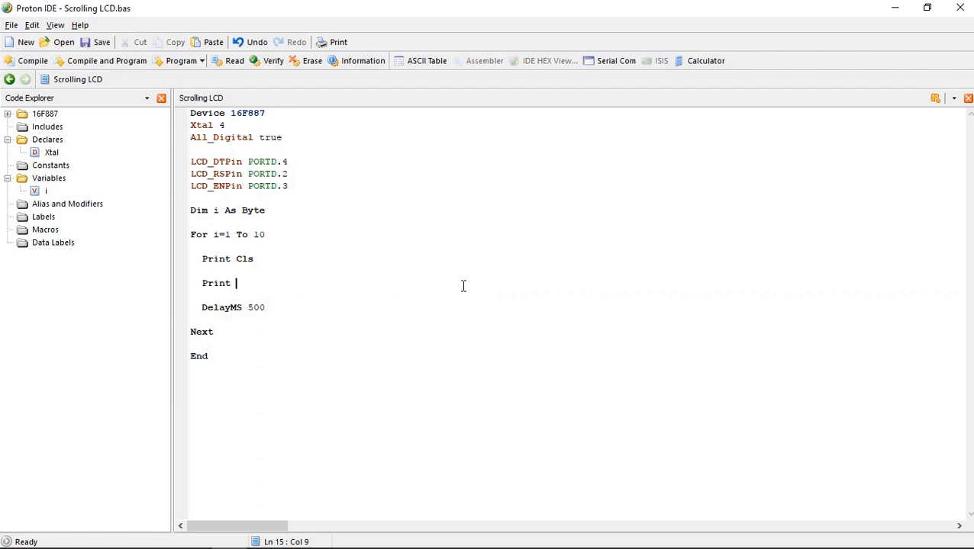
pyautogui.write('At')
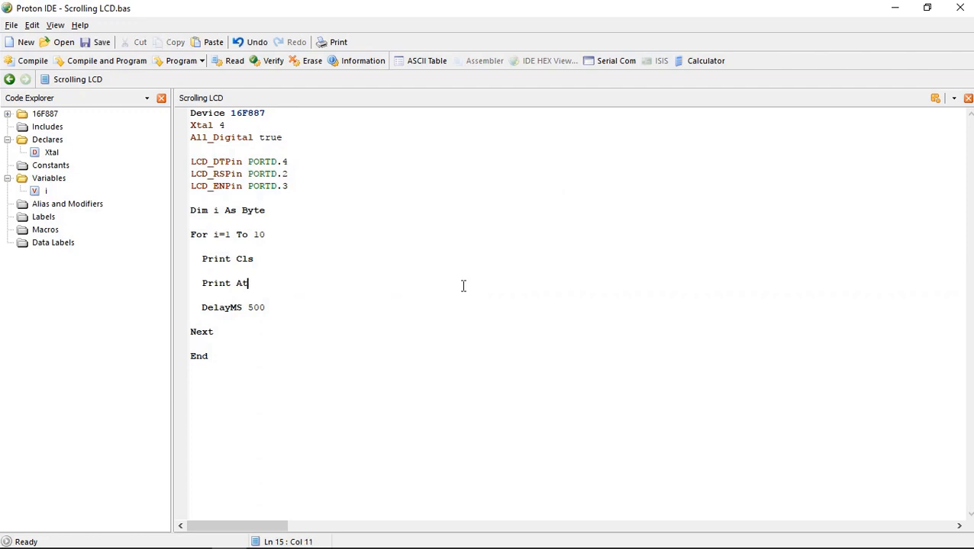
pyautogui.write('1,1,')
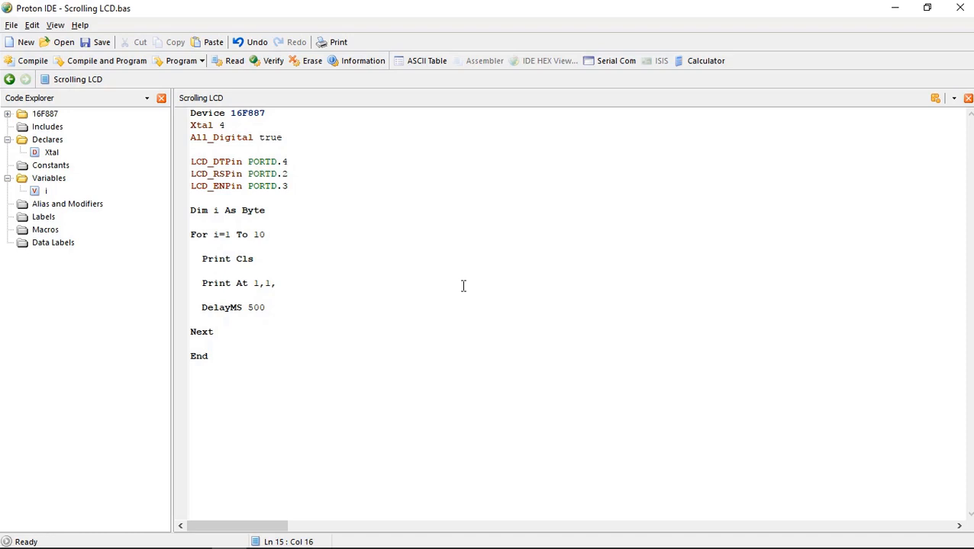
pyautogui.write('"#"')
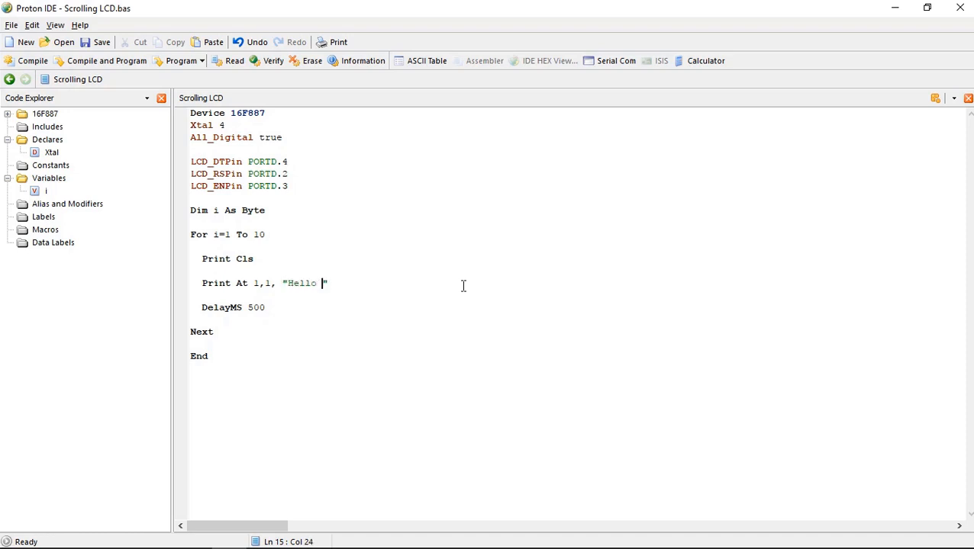
pyautogui.write('World')
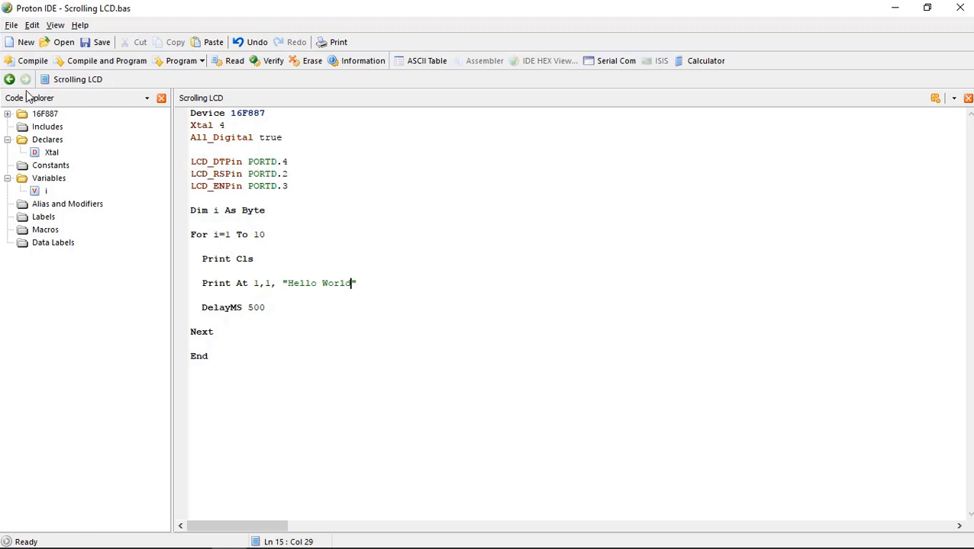
pyautogui.click(32, 61)
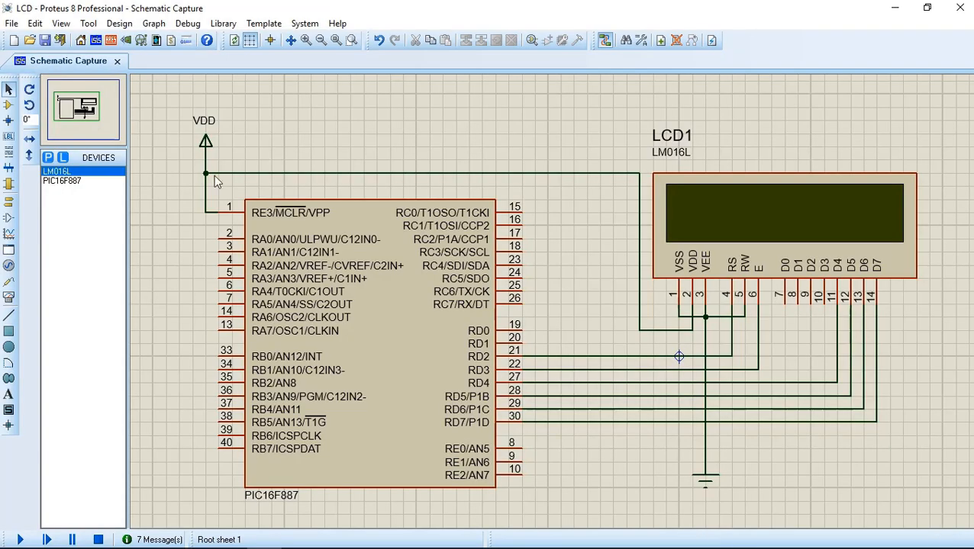
# Load Scrolling LCD.hex as the PIC16F887's program file
pyautogui.doubleClick(366, 351)
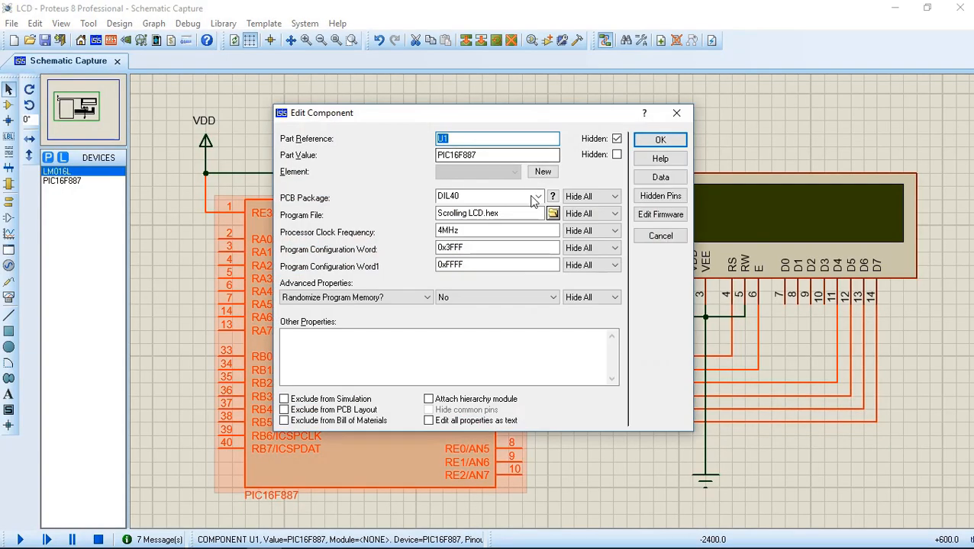
pyautogui.click(553, 214)
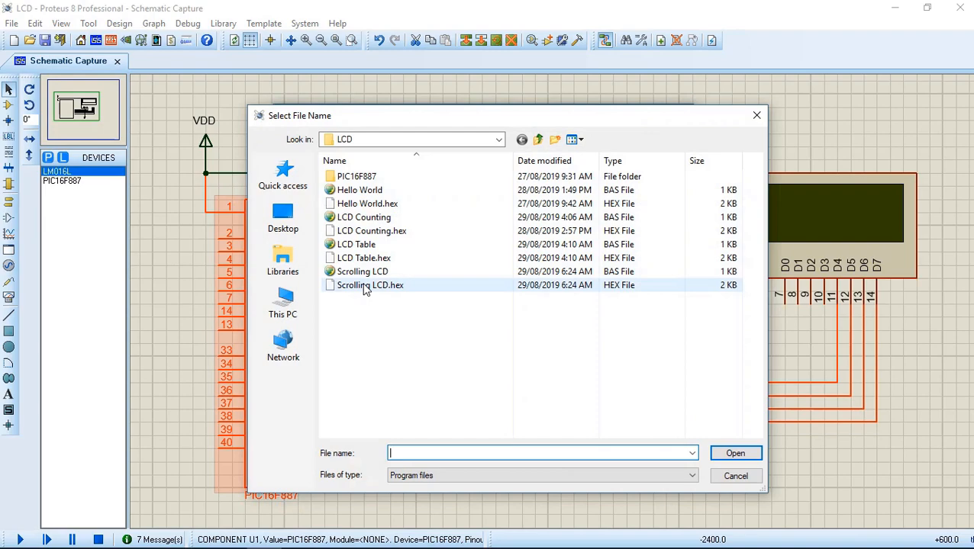
pyautogui.click(734, 453)
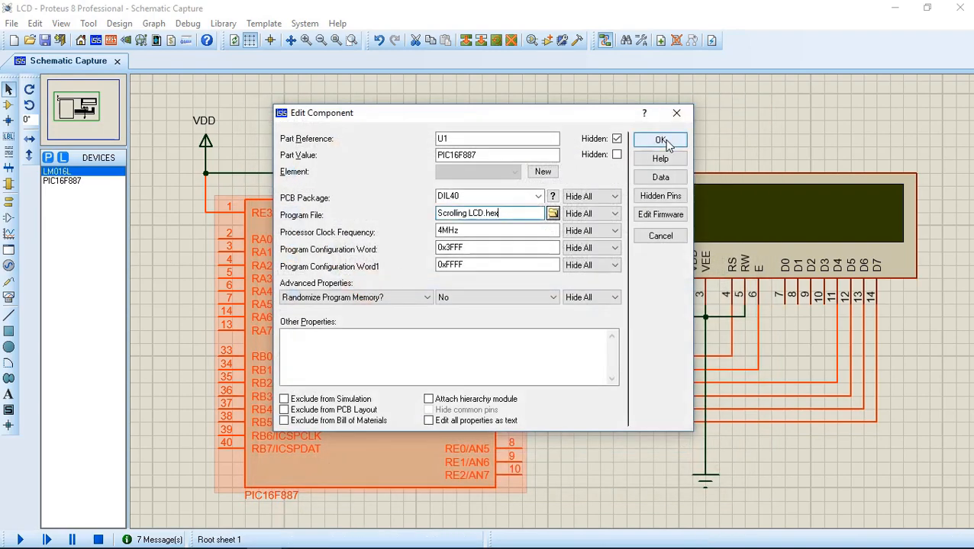
pyautogui.click(660, 140)
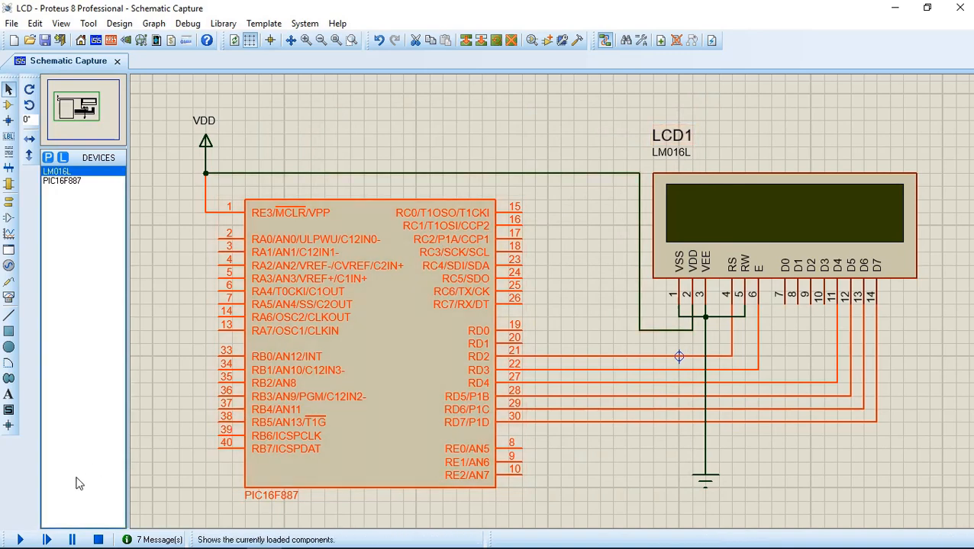
# Run the simulation to show Hello World on the LCD, then stop it
pyautogui.click(21, 540)
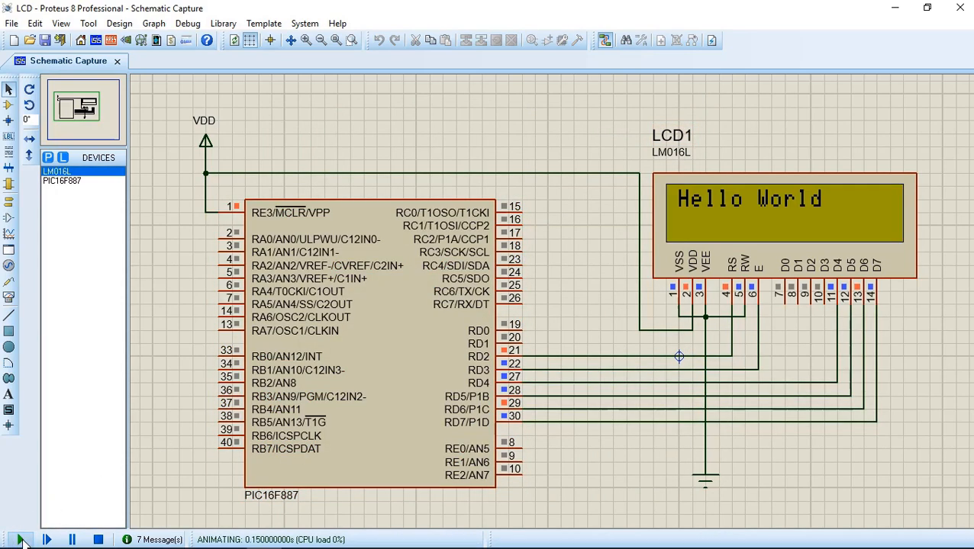
pyautogui.click(98, 540)
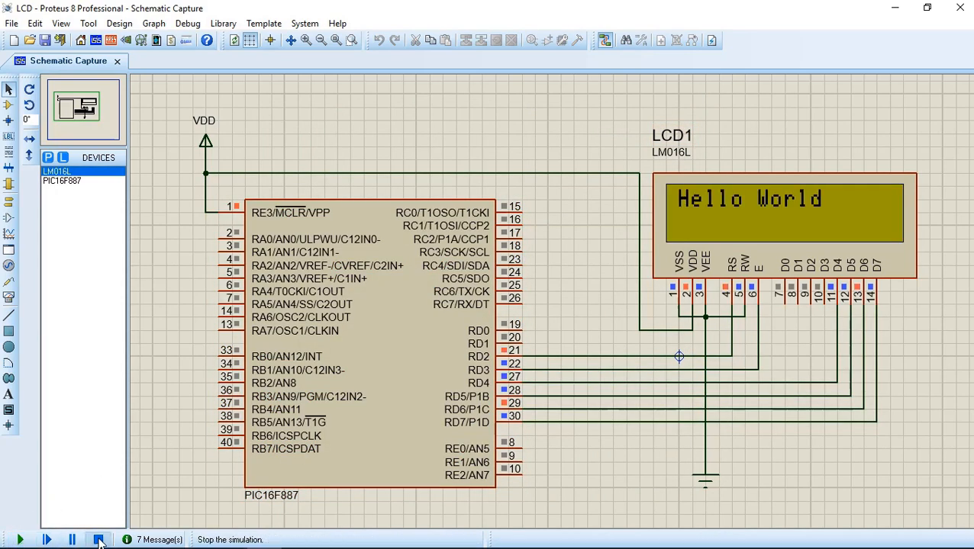
pyautogui.click(97, 540)
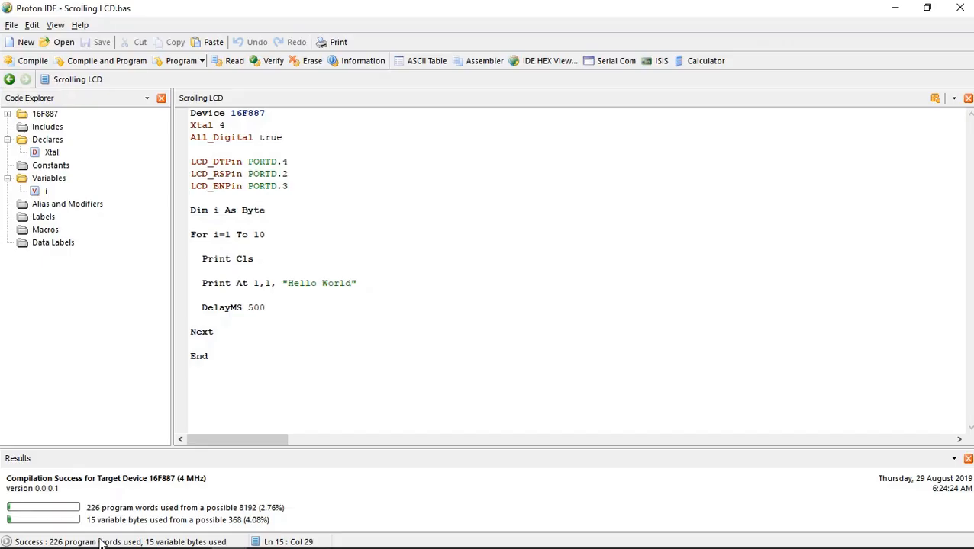
# Change Print At 1,1 to Print At 1,i and recompile the program
pyautogui.click(272, 282)
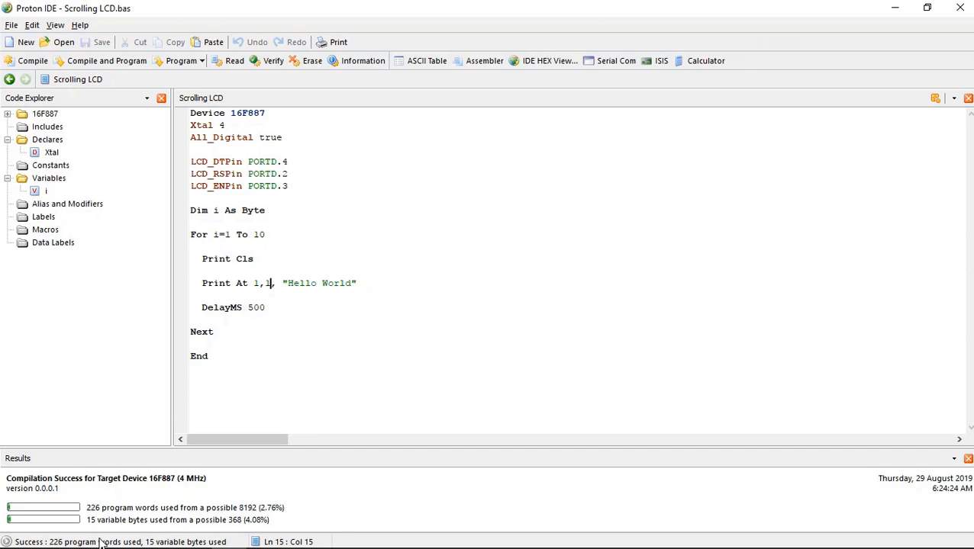
pyautogui.write('i')
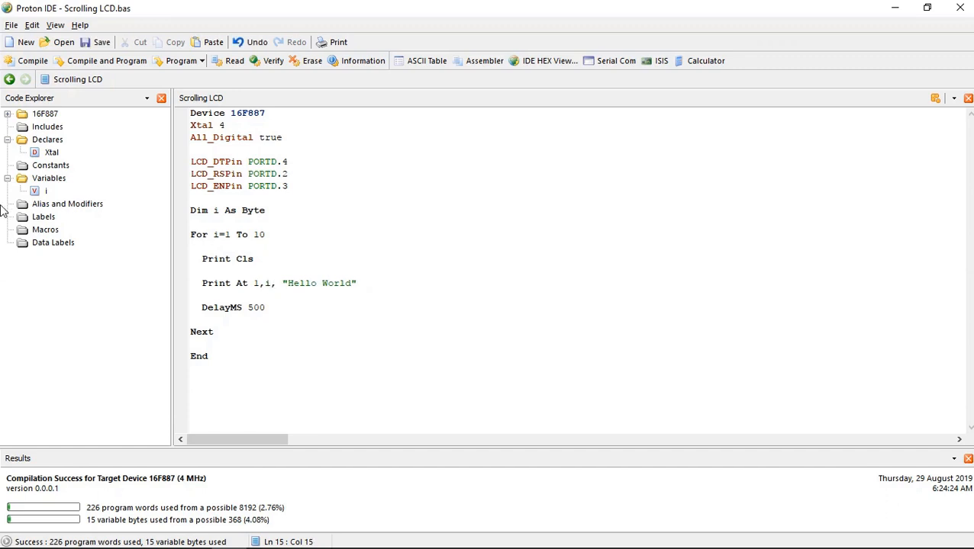
pyautogui.click(31, 62)
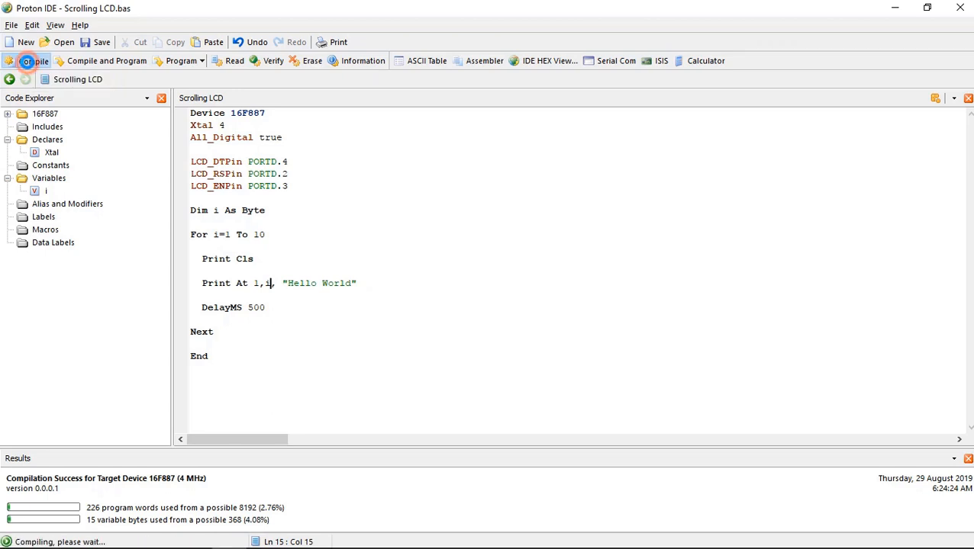
pyautogui.click(30, 61)
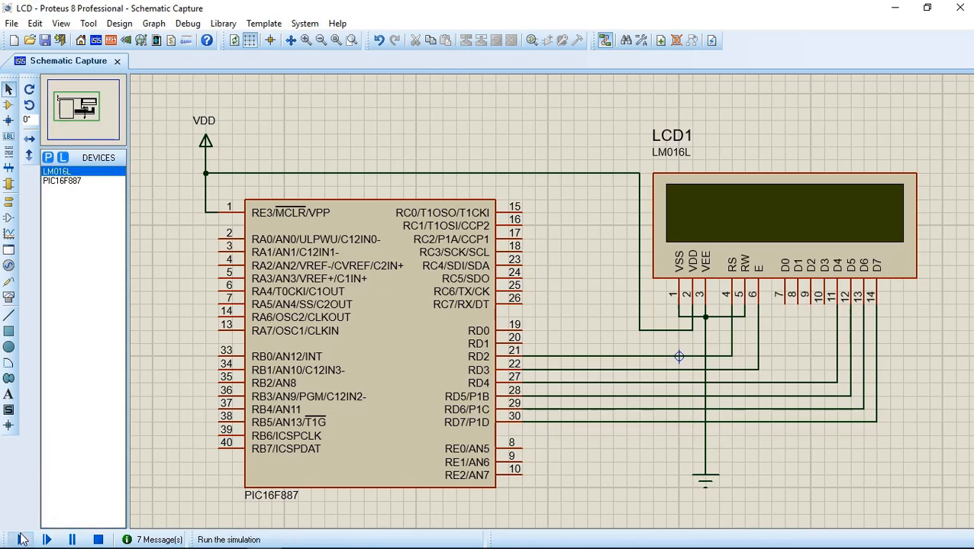
# Run the simulation to see Hello World shifted along the LCD, then stop
pyautogui.click(46, 540)
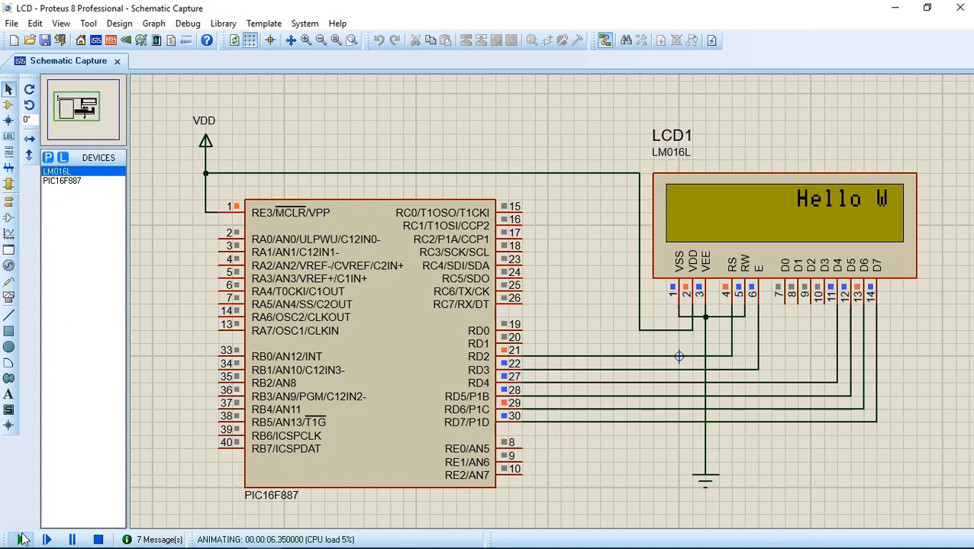
pyautogui.click(97, 541)
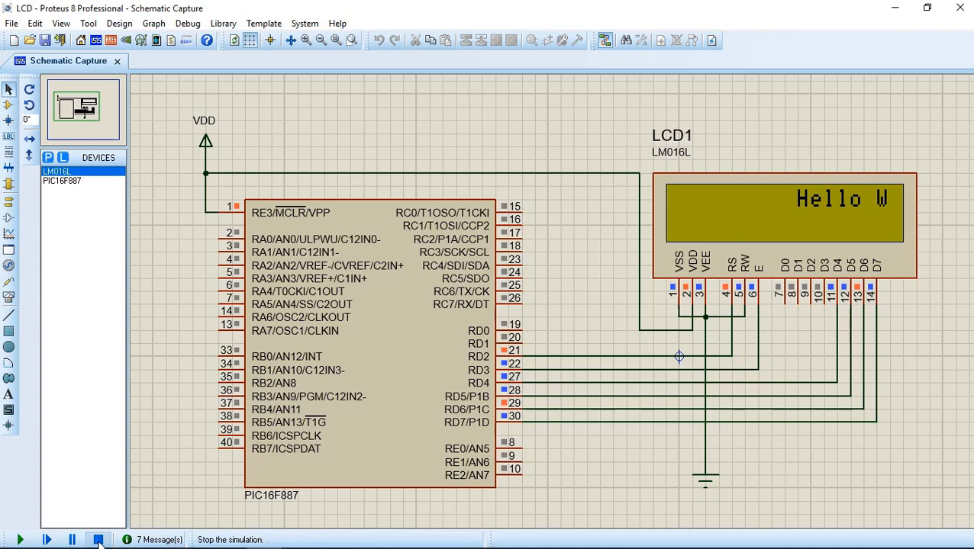
pyautogui.click(97, 540)
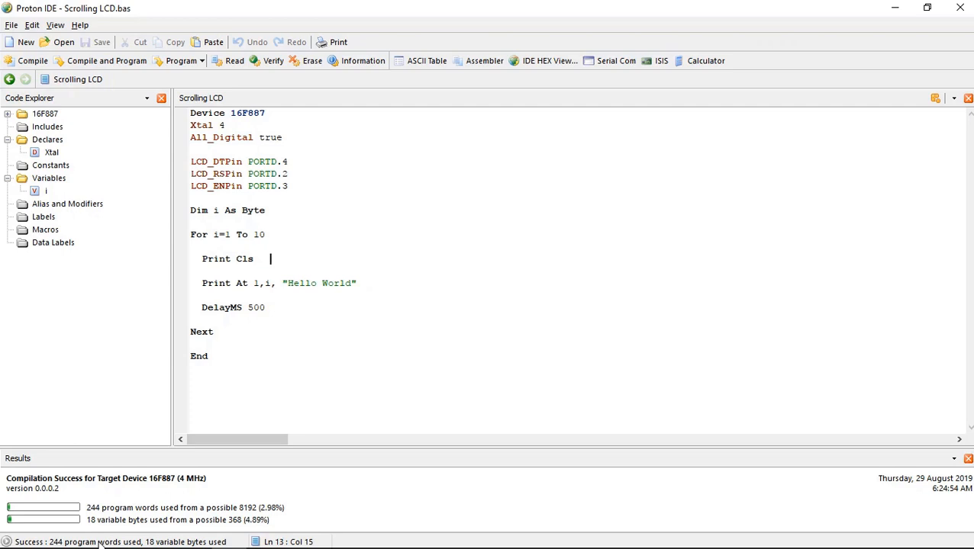
# Make the For loop count to 17 with DelayMS 222, then compile
pyautogui.write('7')
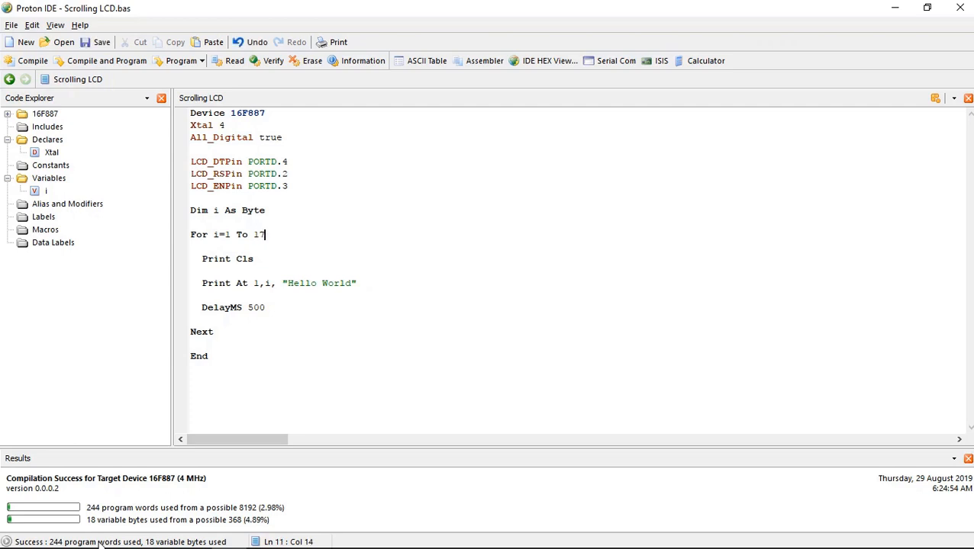
pyautogui.moveTo(266, 302)
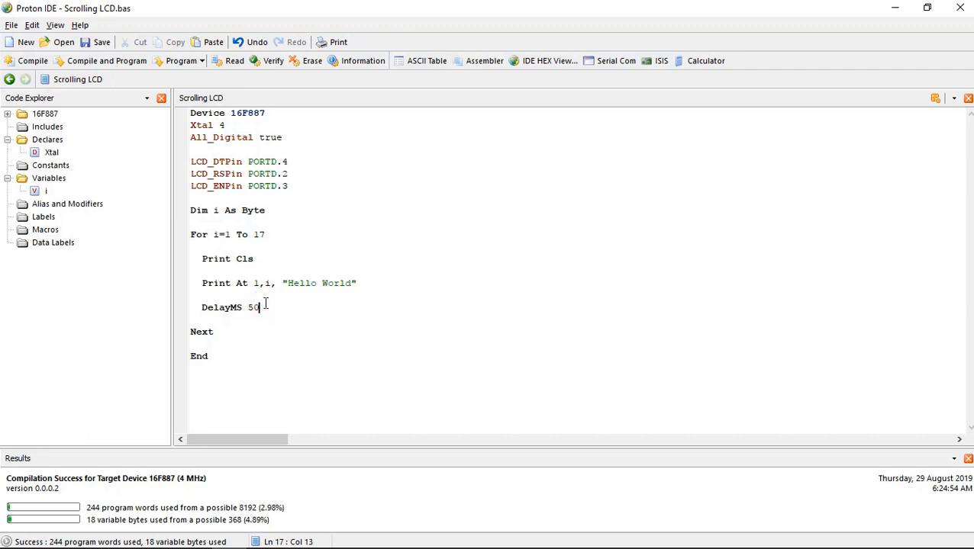
pyautogui.write('222')
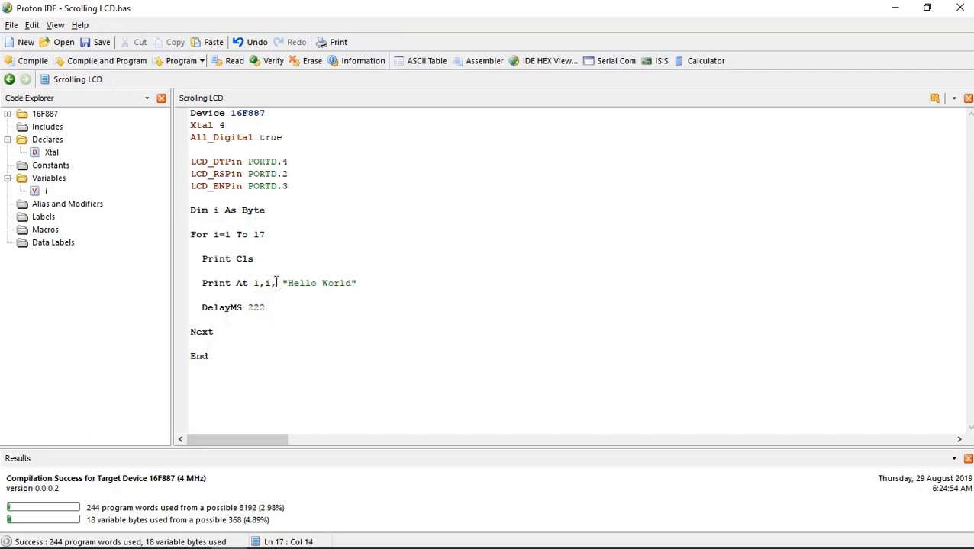
pyautogui.click(27, 61)
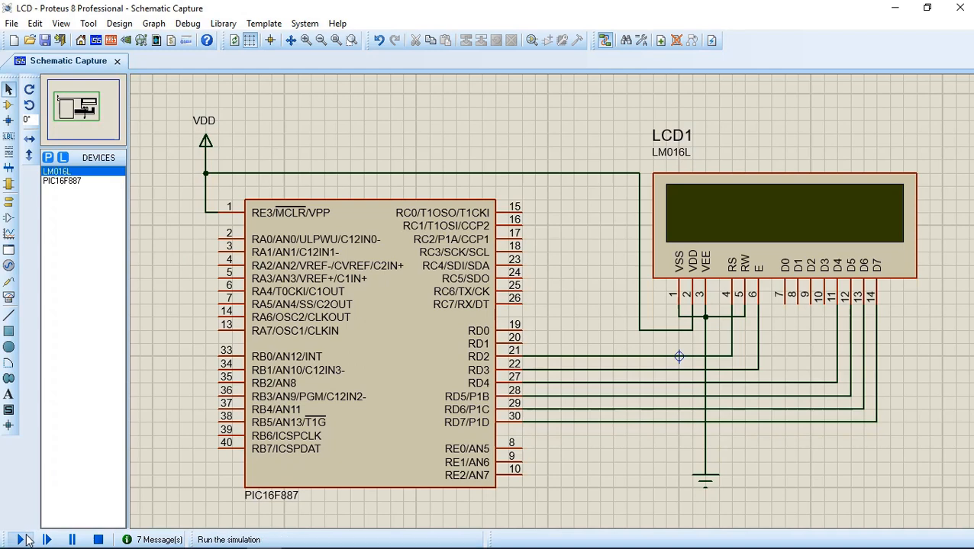
# Run the simulation with the updated code, then stop it
pyautogui.click(19, 540)
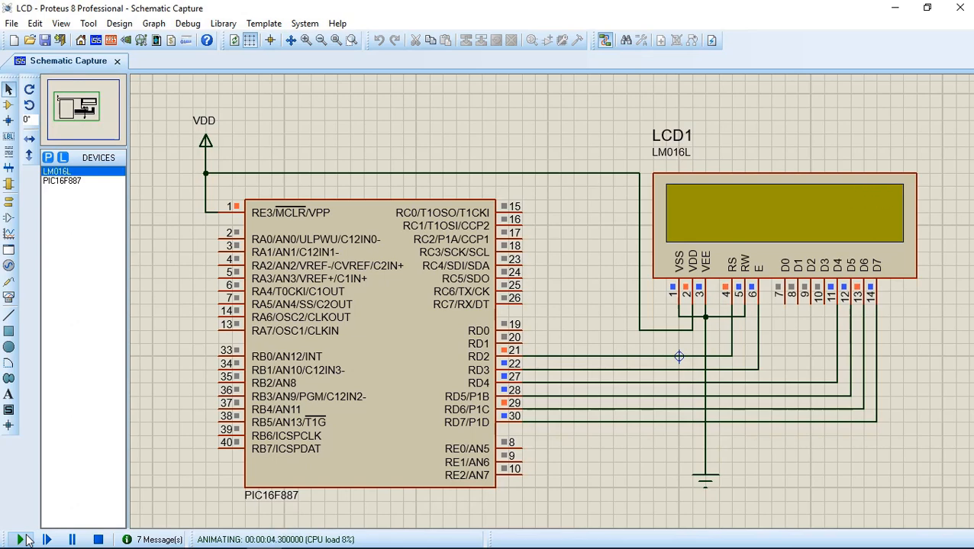
pyautogui.click(98, 540)
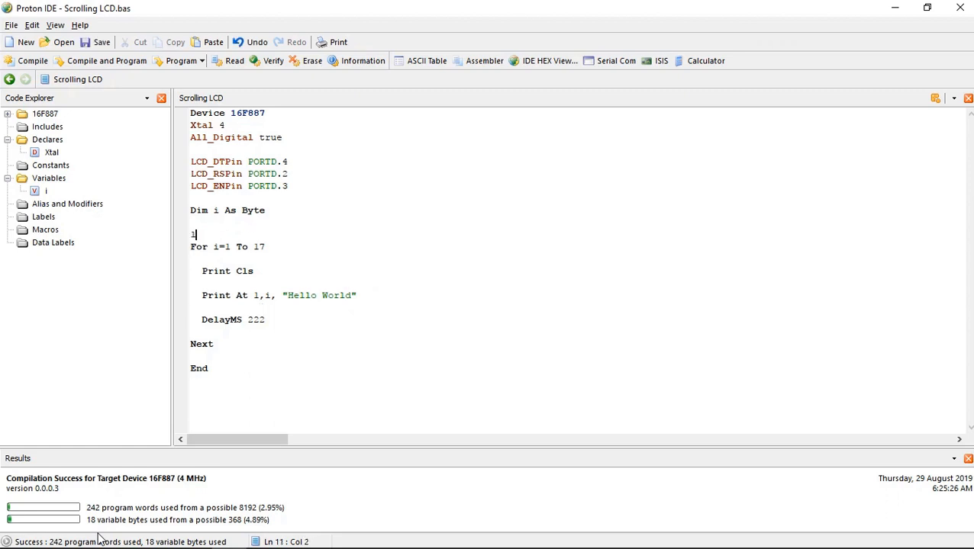
# Add a loop: label before For and GoTo loop after Next, compile, and run the simulation
pyautogui.write('loop:')
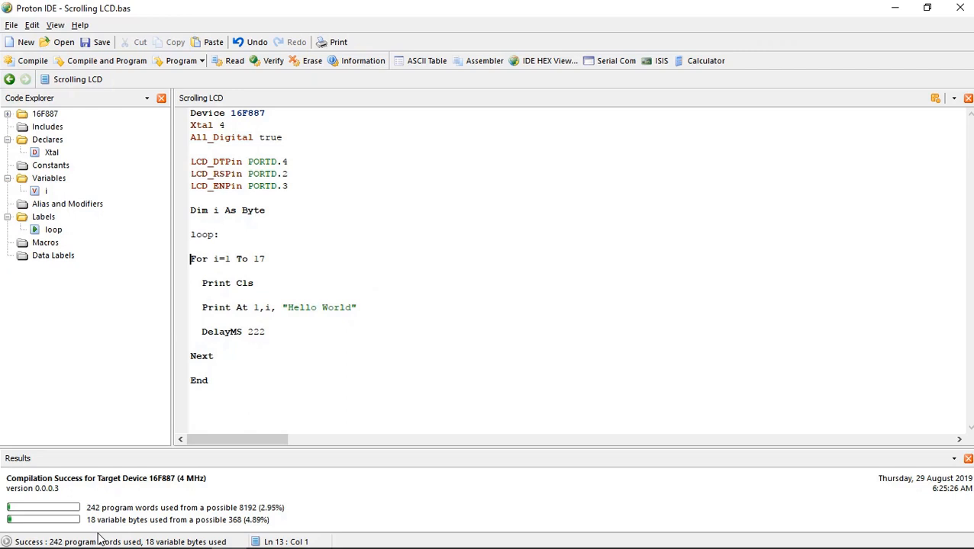
pyautogui.write('go')
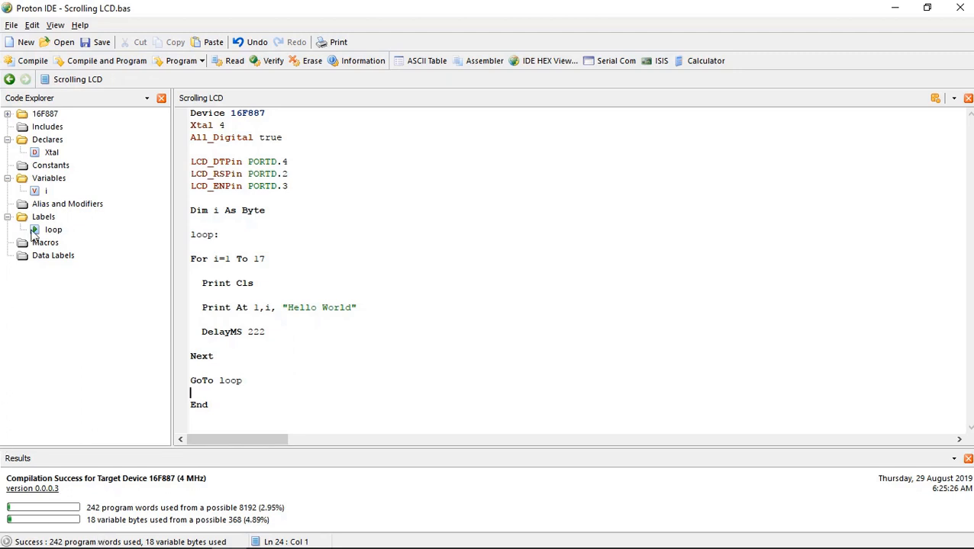
pyautogui.click(28, 61)
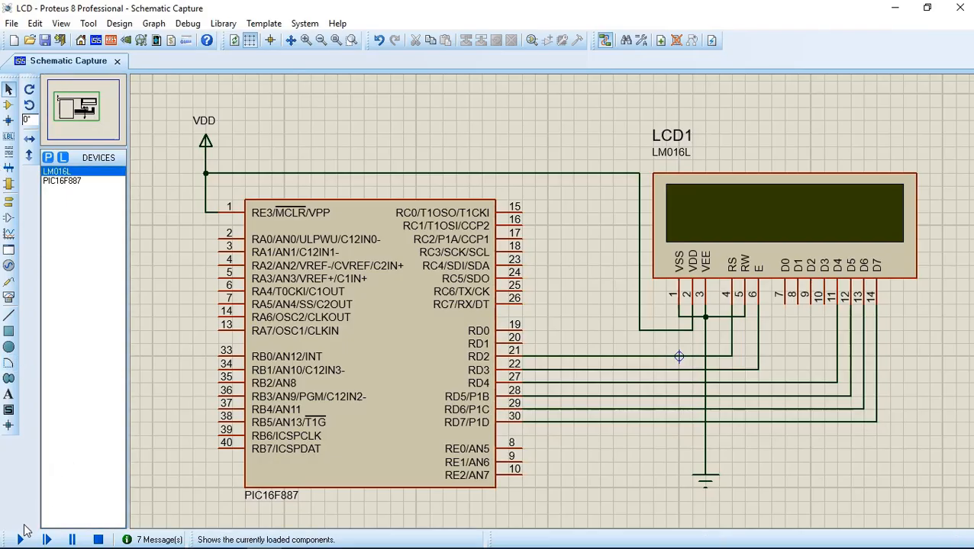
pyautogui.click(21, 541)
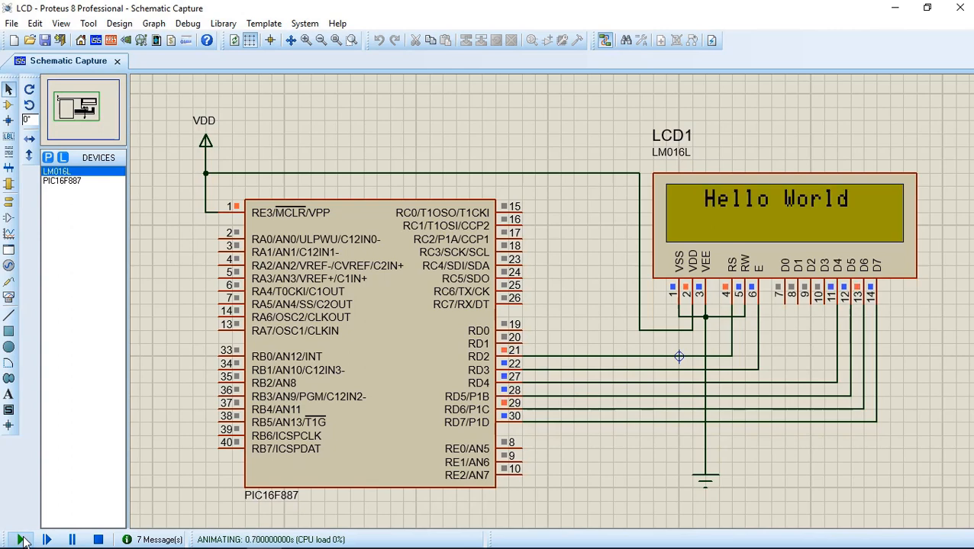